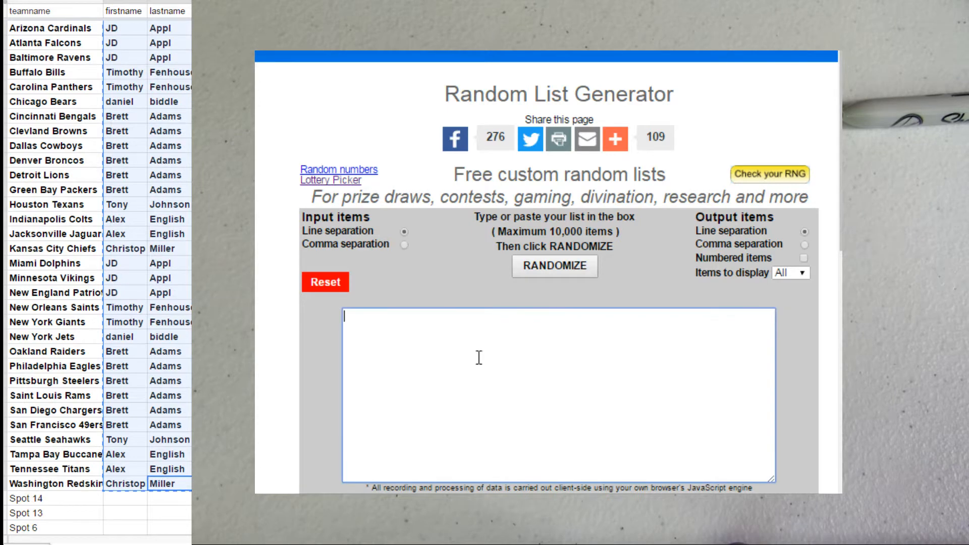
Randomize the pasted first and last name pairs in the Random List Generator.
{"action": "left_click", "coordinate": [554, 267]}
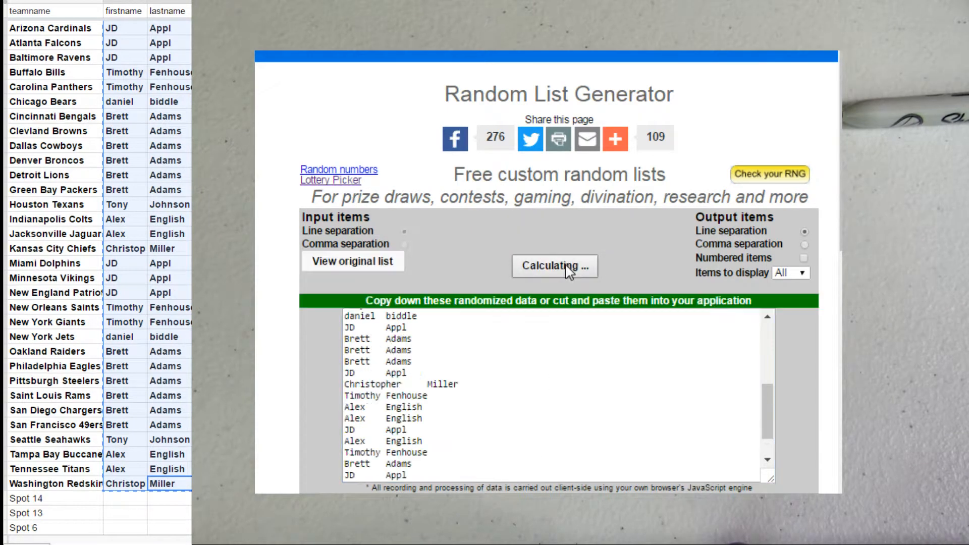
Copy the shuffled name list and paste it over the firstname and lastname columns in Sheets.
{"action": "left_click", "coordinate": [554, 267]}
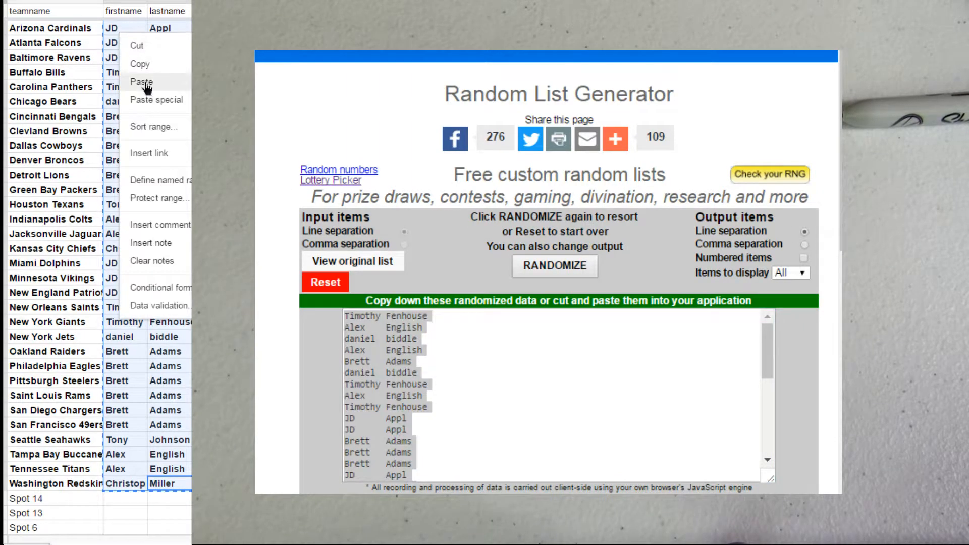
{"action": "left_click", "coordinate": [142, 82]}
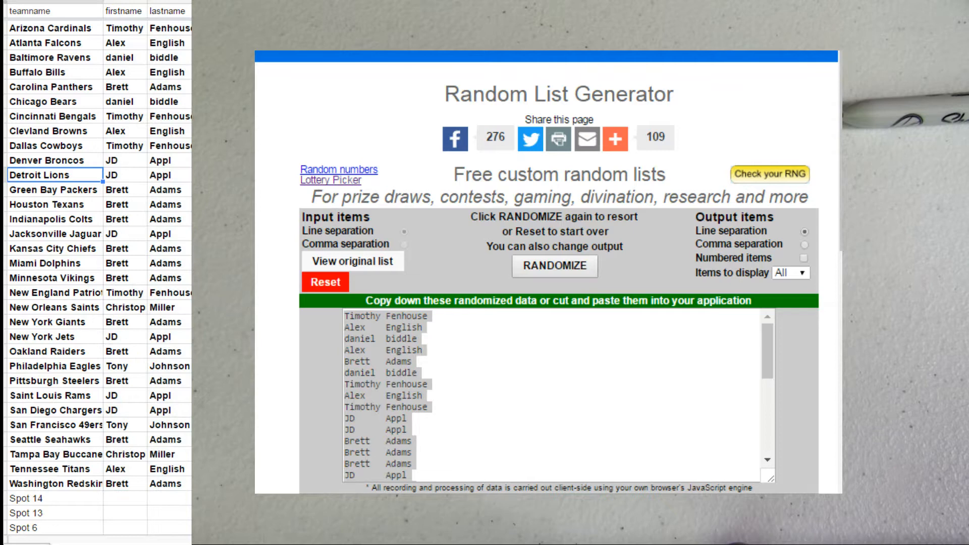